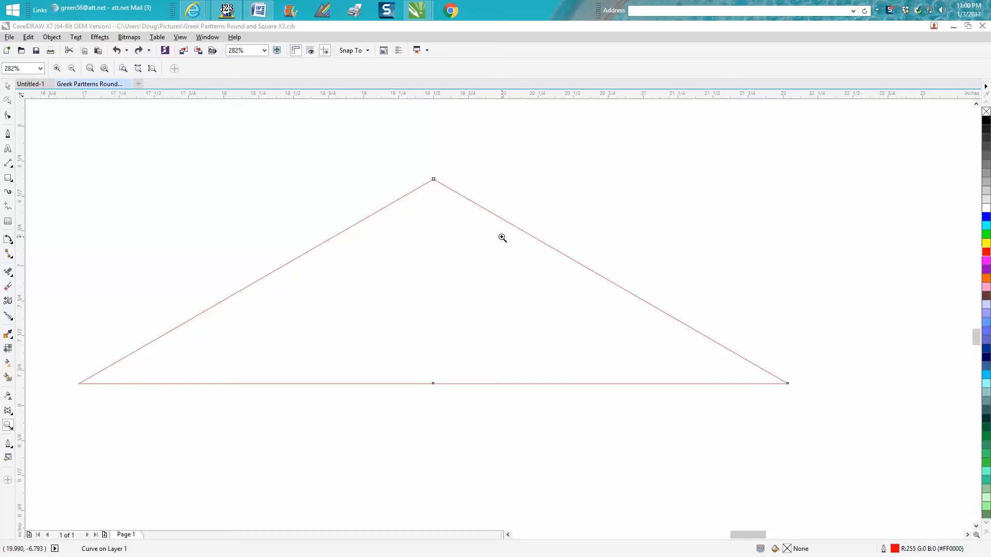
pyautogui.moveTo(268, 201)
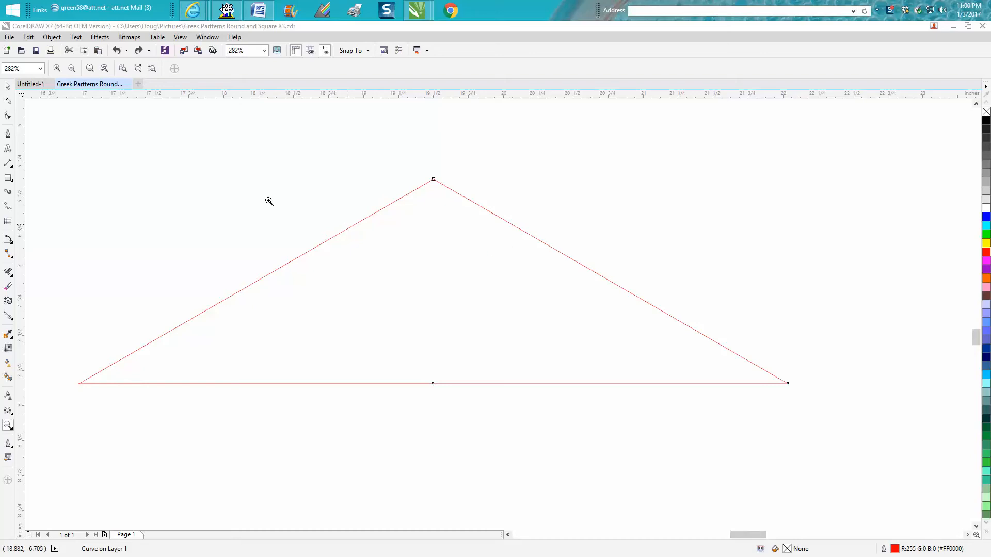
pyautogui.moveTo(13, 94)
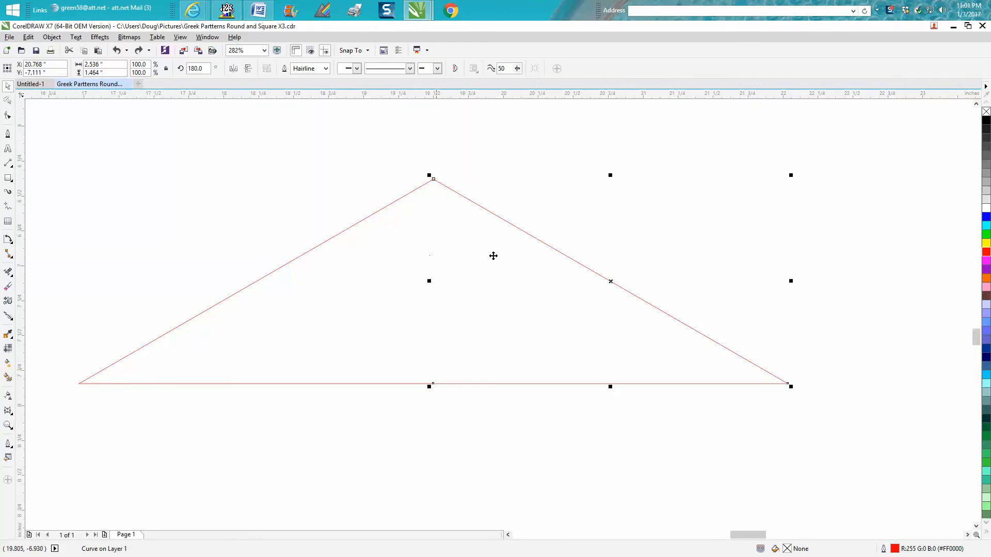
pyautogui.moveTo(324, 202)
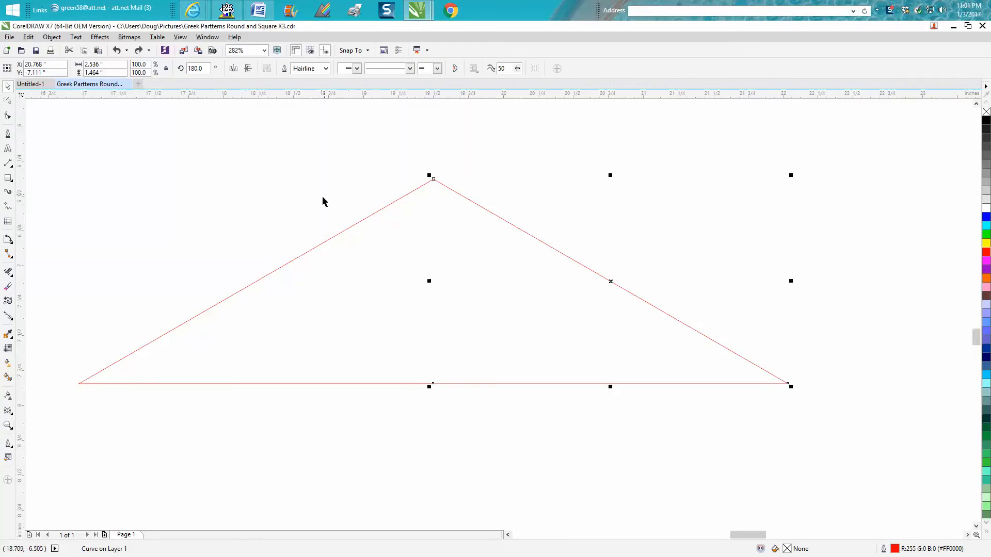
pyautogui.moveTo(612, 282)
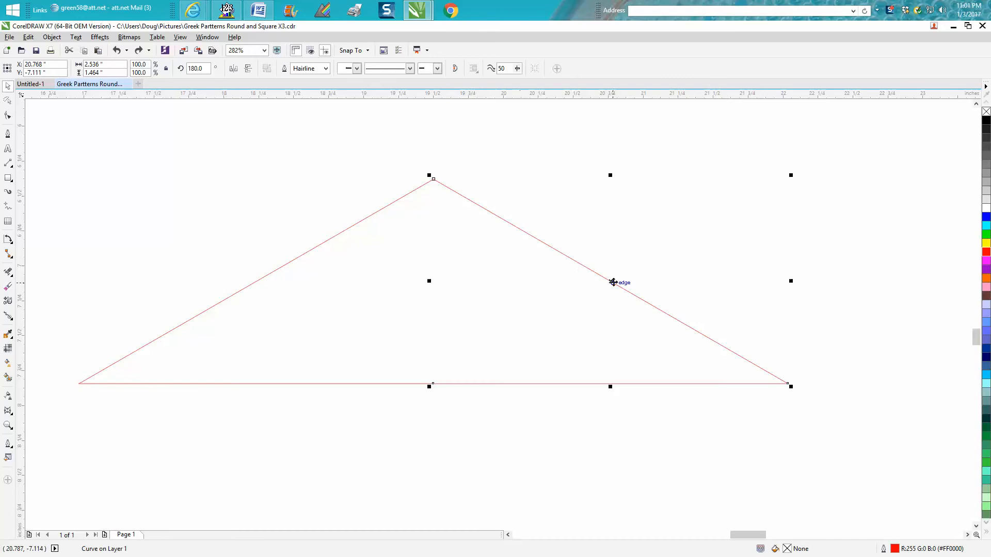
# - Shift the right triangle half rightward to leave a peak gap, then select both halves
pyautogui.click(117, 49)
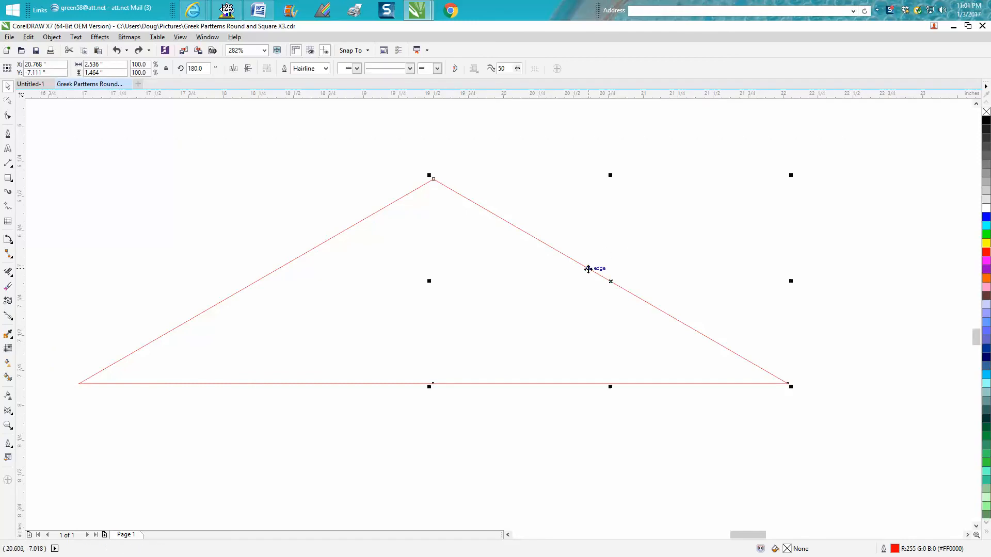
pyautogui.click(500, 197)
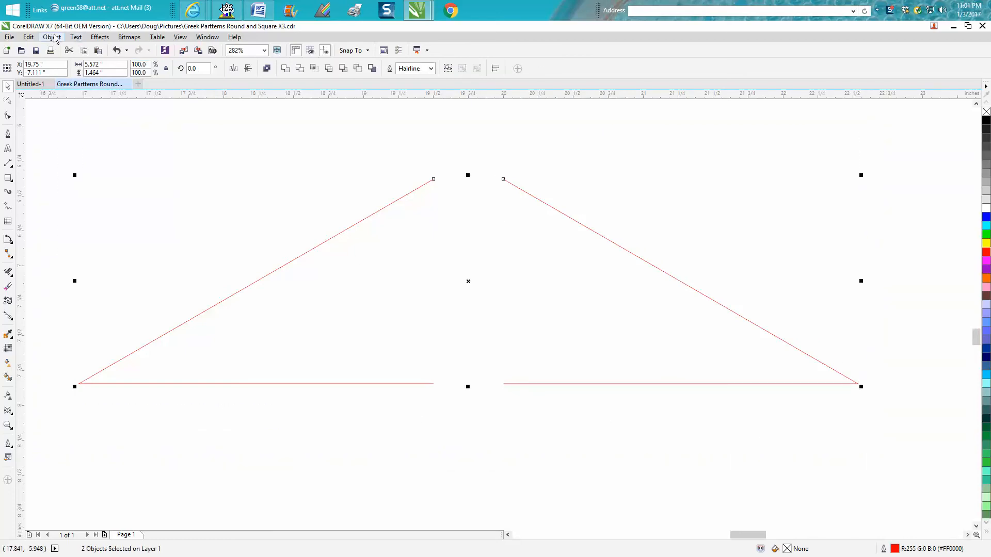
# - Open Join Curves from the Object menu, previewing Extend mode with a 5-inch gap tolerance
pyautogui.click(52, 37)
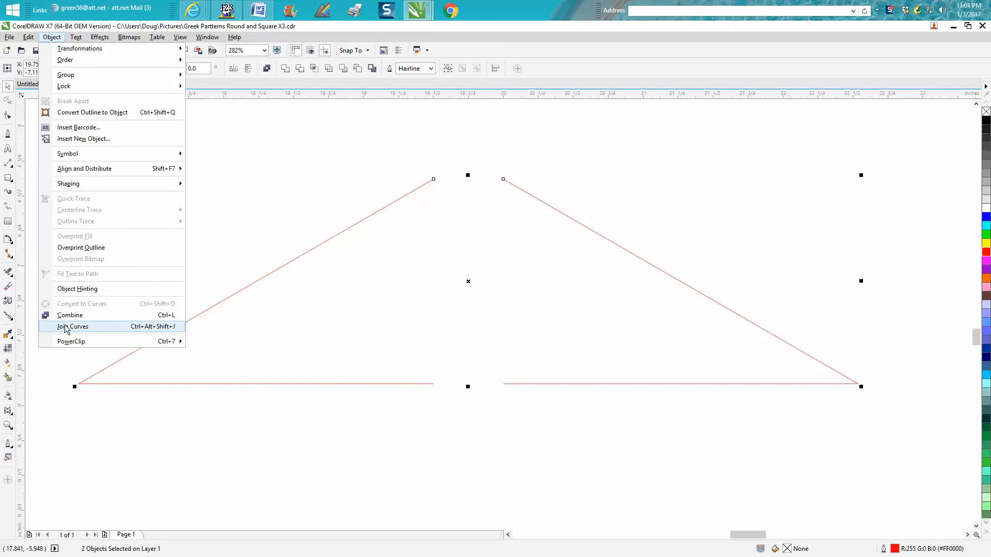
pyautogui.click(72, 327)
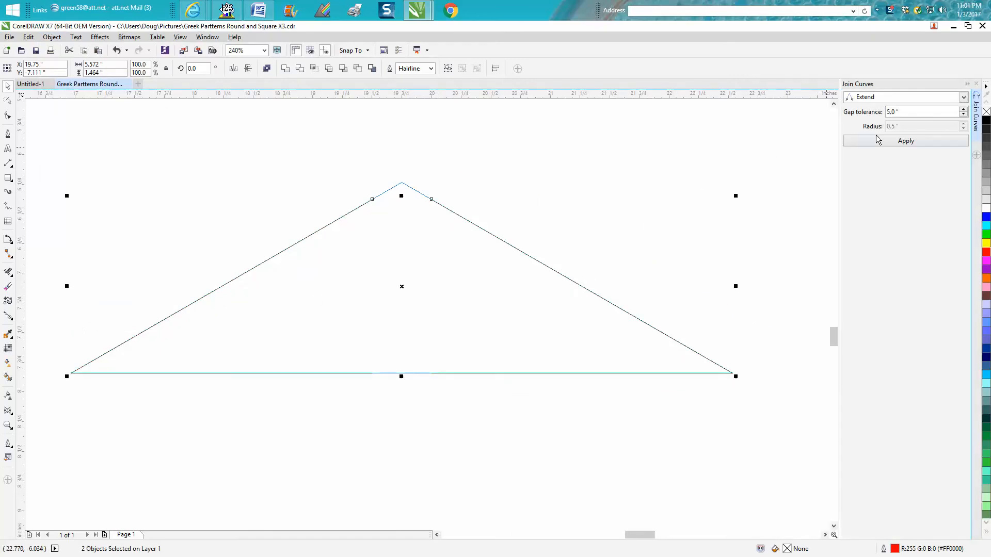
pyautogui.moveTo(459, 215)
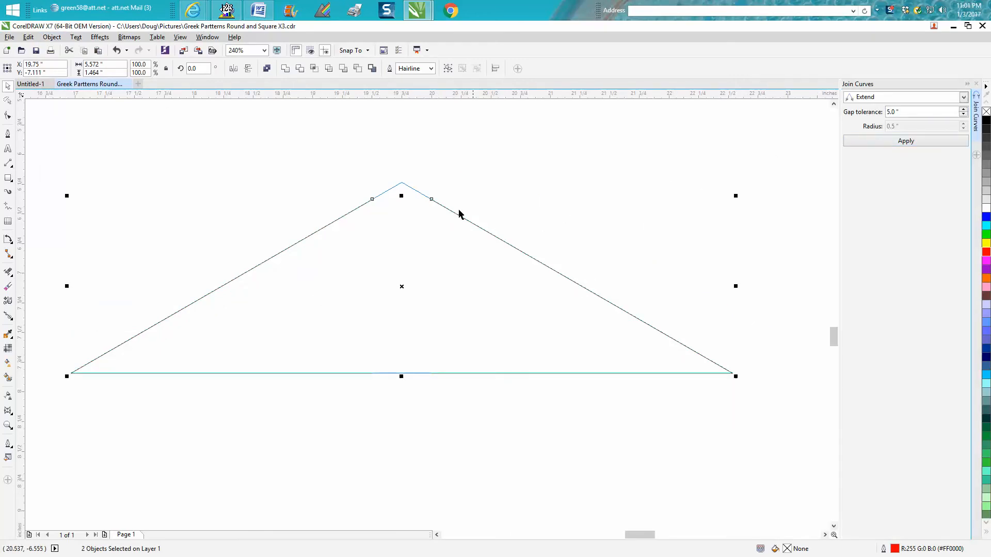
pyautogui.moveTo(397, 193)
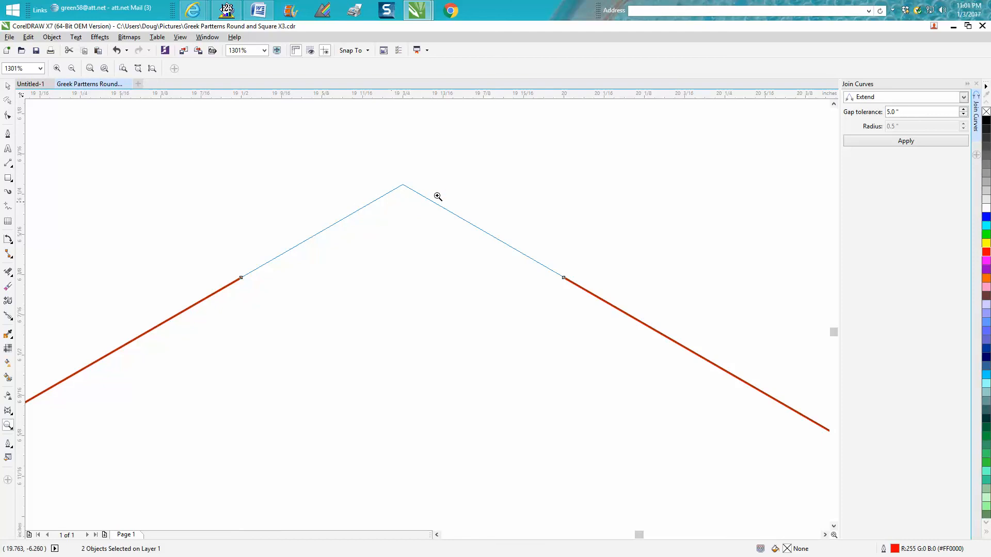
pyautogui.moveTo(450, 196)
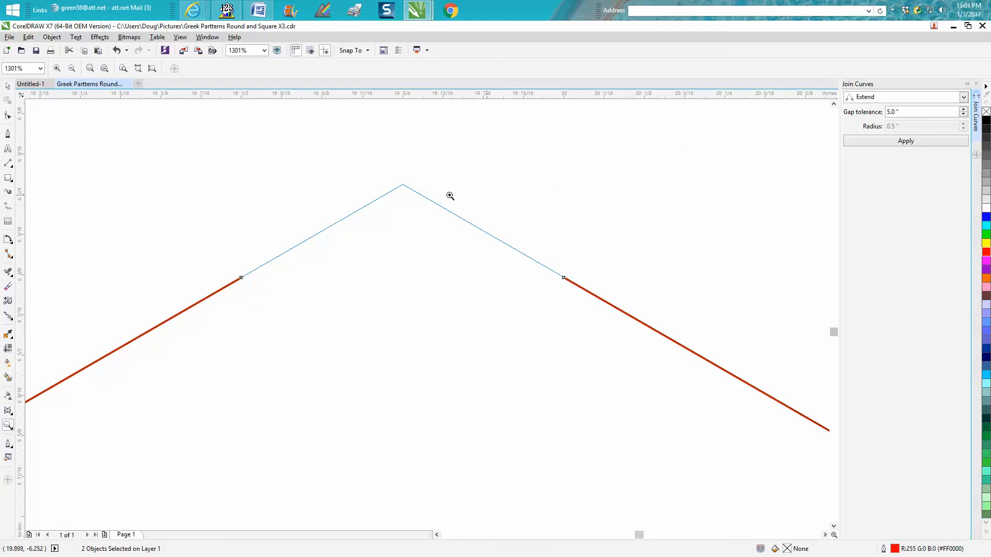
pyautogui.moveTo(603, 183)
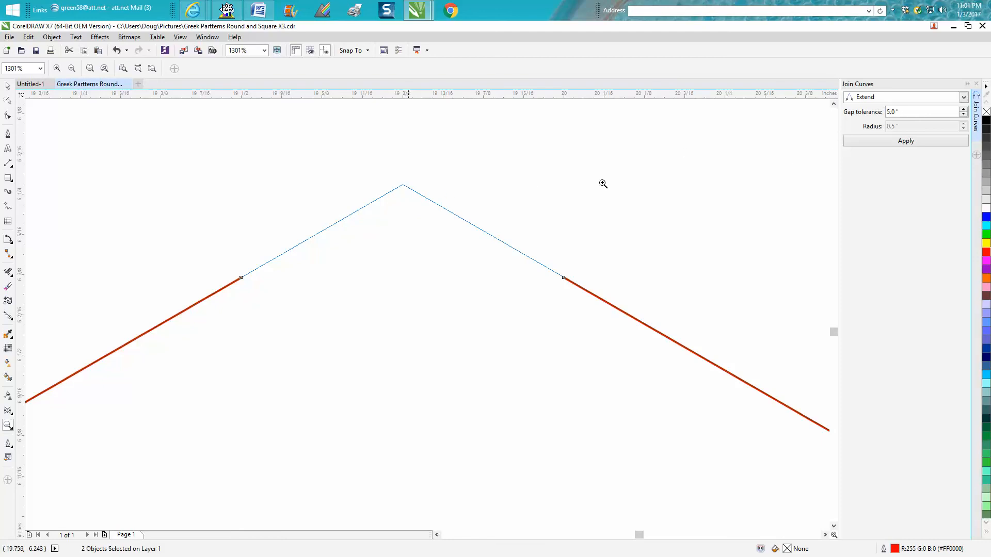
pyautogui.click(905, 140)
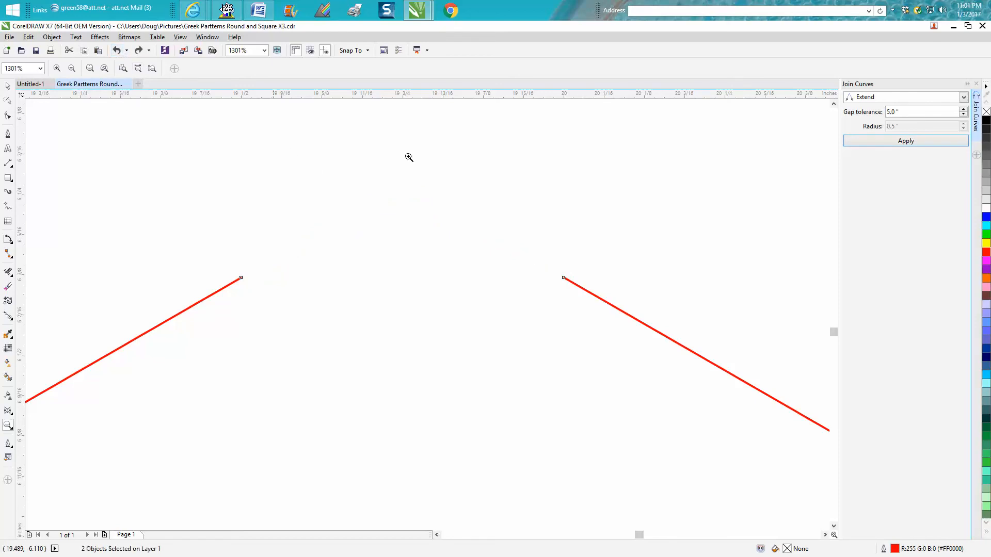
# - Change the join mode to Chamfer, previewing a flat bridge across the peak gap
pyautogui.click(905, 141)
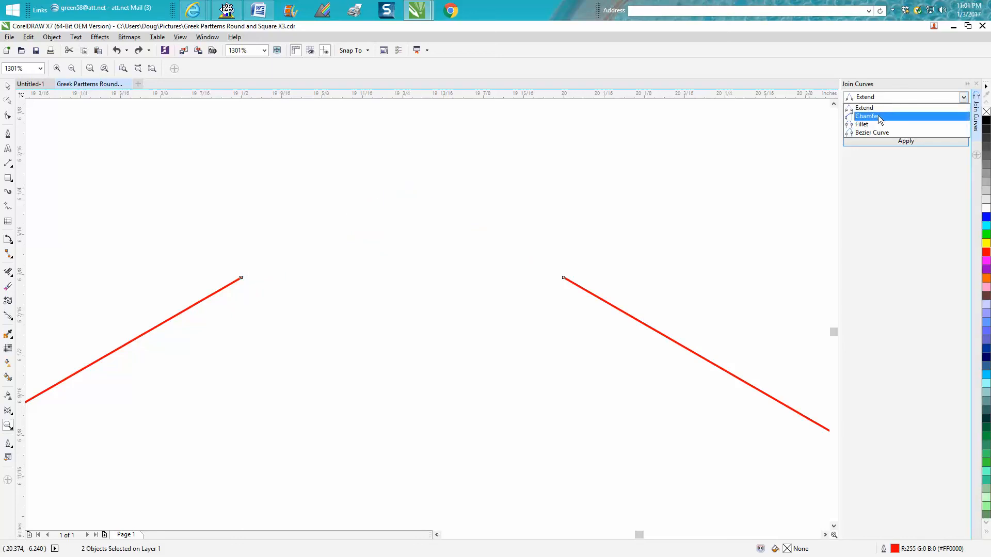
pyautogui.click(866, 115)
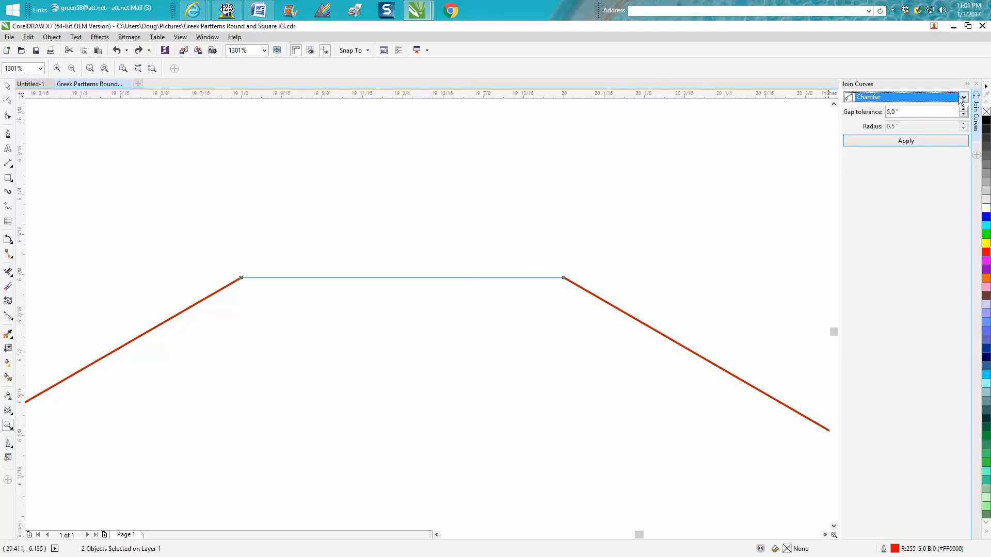
# - Join both halves with a Fillet of 0.5-inch radius, producing a rounded peak
pyautogui.click(961, 97)
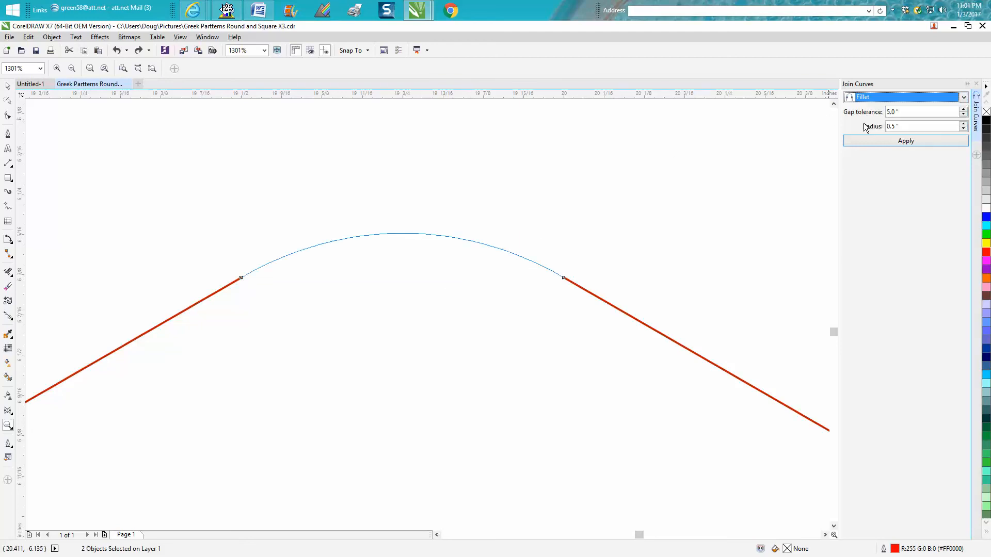
pyautogui.moveTo(428, 256)
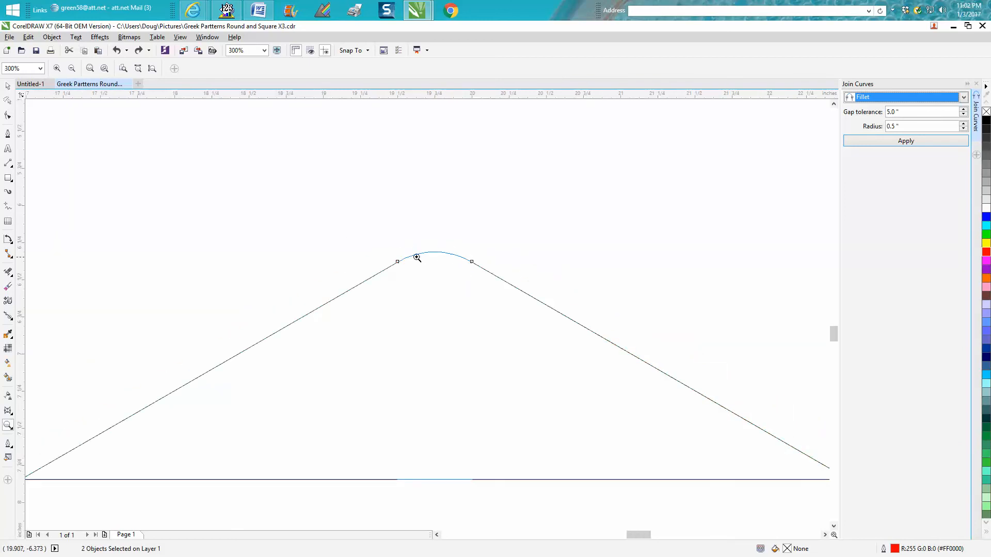
pyautogui.moveTo(513, 279)
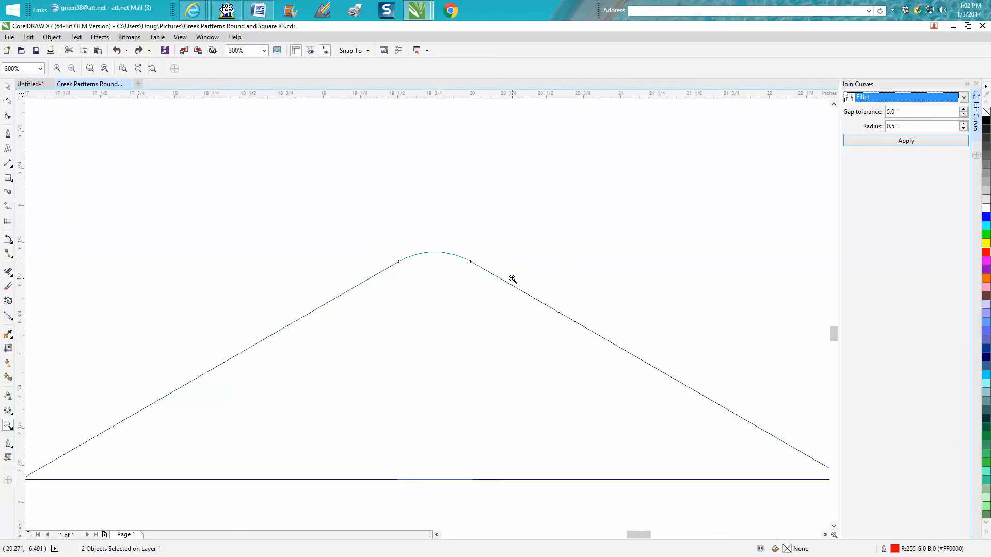
pyautogui.moveTo(400, 246)
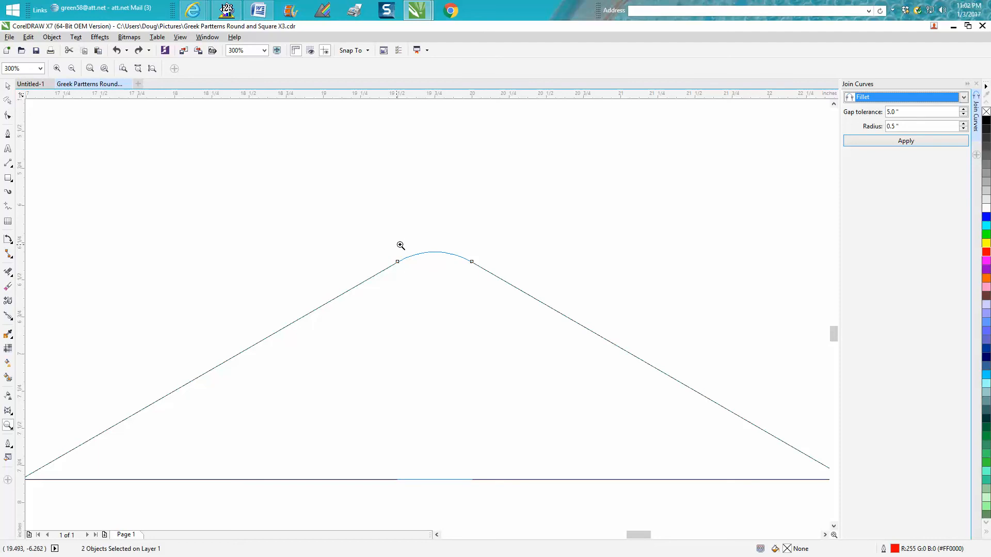
pyautogui.moveTo(423, 251)
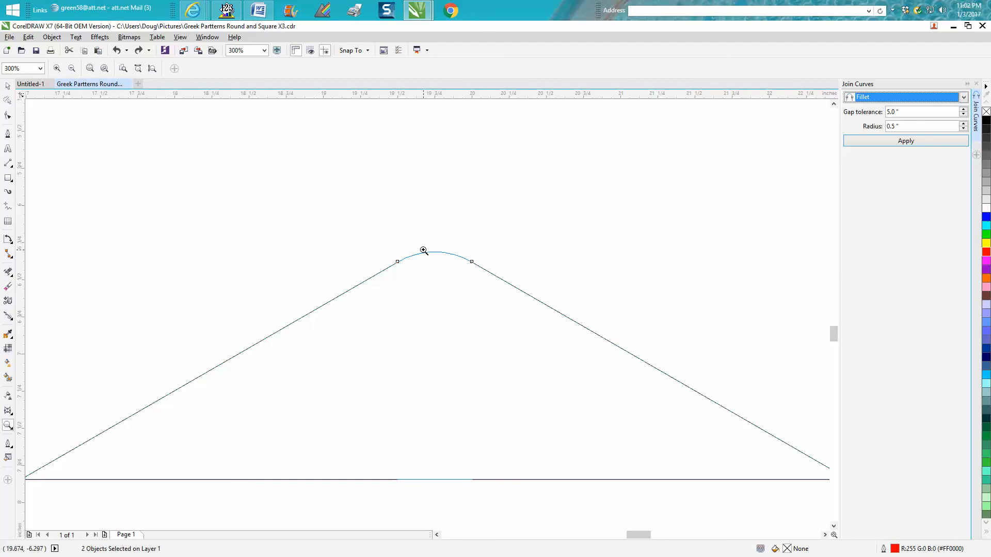
pyautogui.moveTo(520, 274)
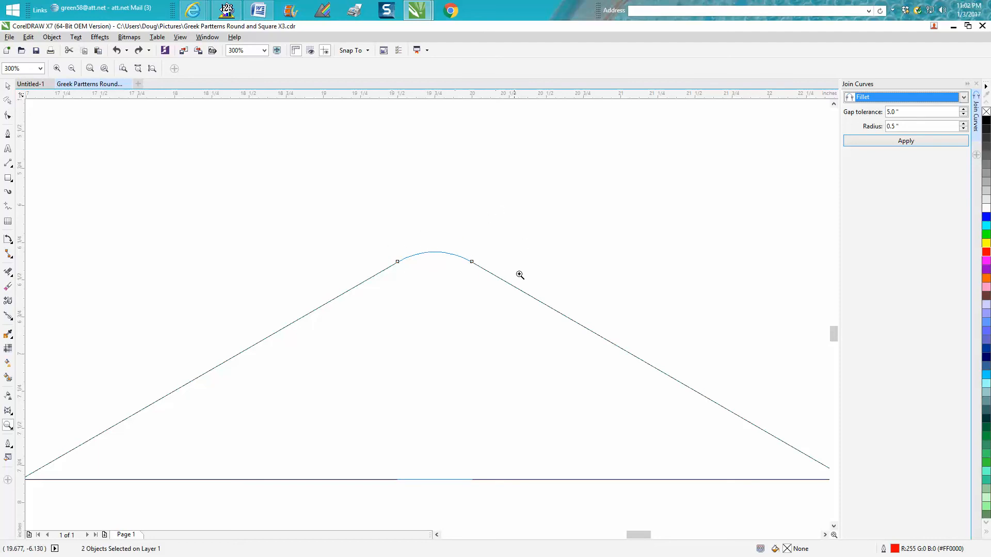
pyautogui.moveTo(605, 214)
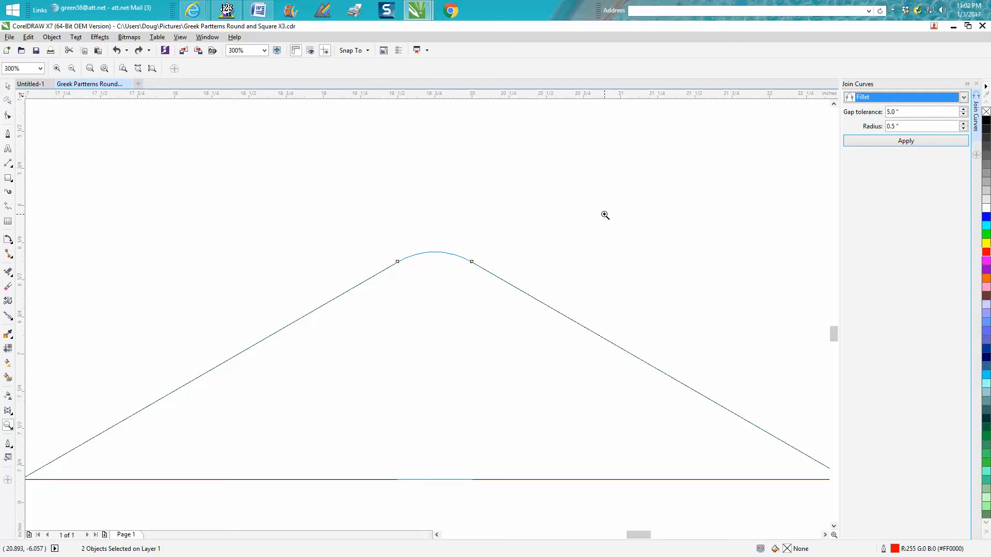
pyautogui.moveTo(434, 215)
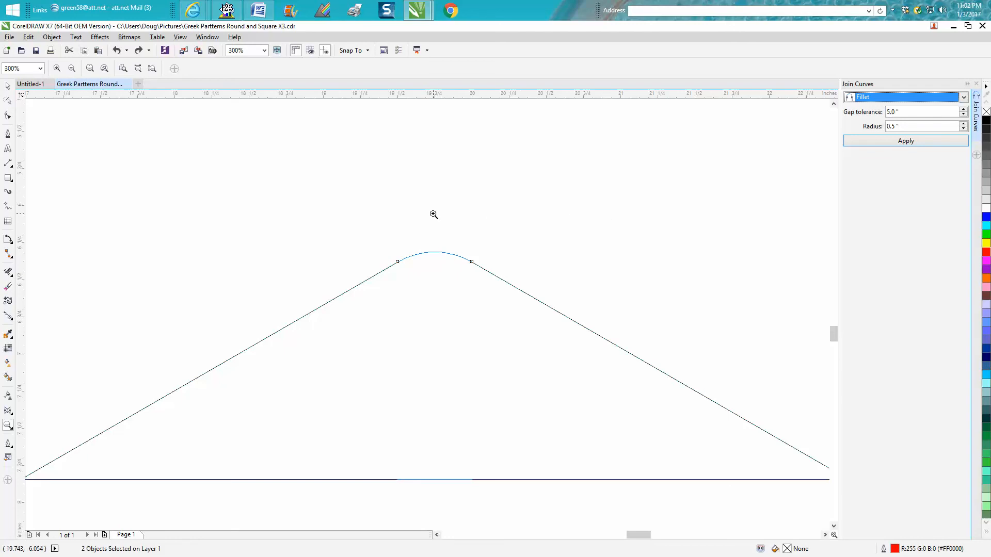
pyautogui.click(905, 141)
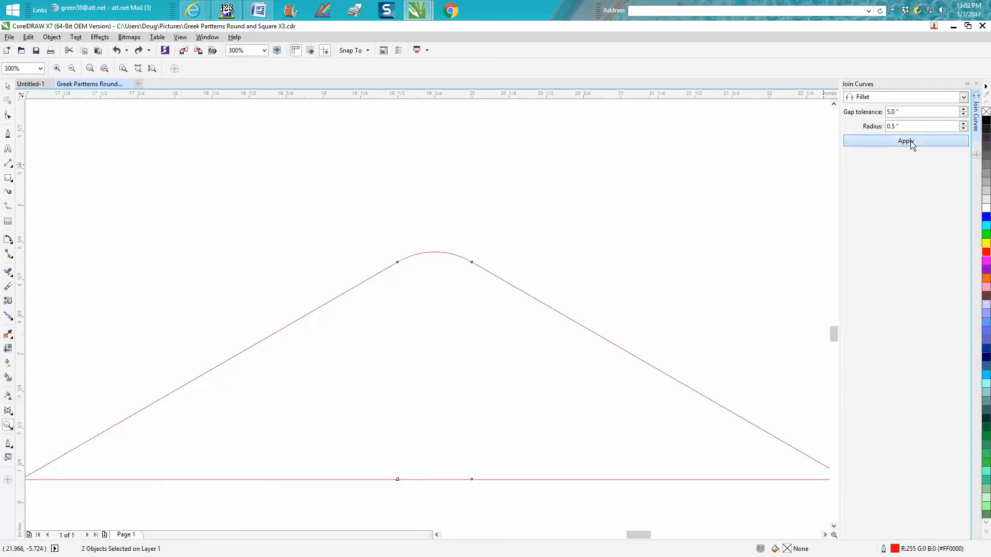
# - Show the joined triangle's nodes with the Shape tool, revealing a single six-node curve
pyautogui.click(907, 141)
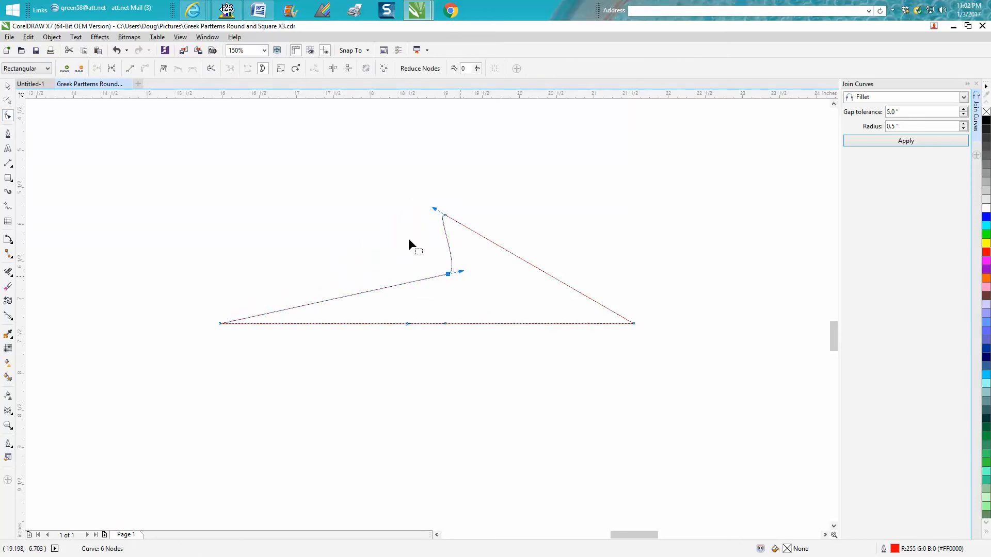
pyautogui.moveTo(303, 167)
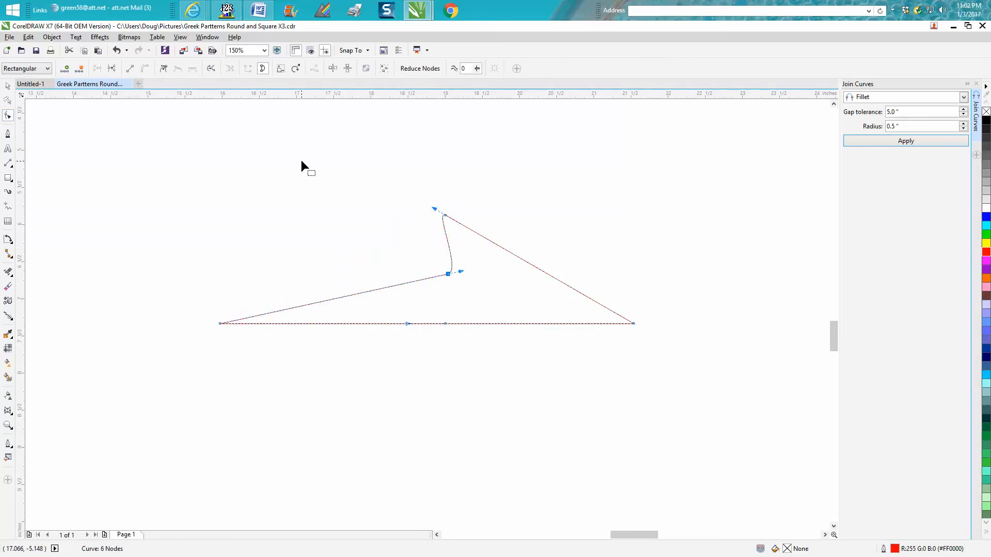